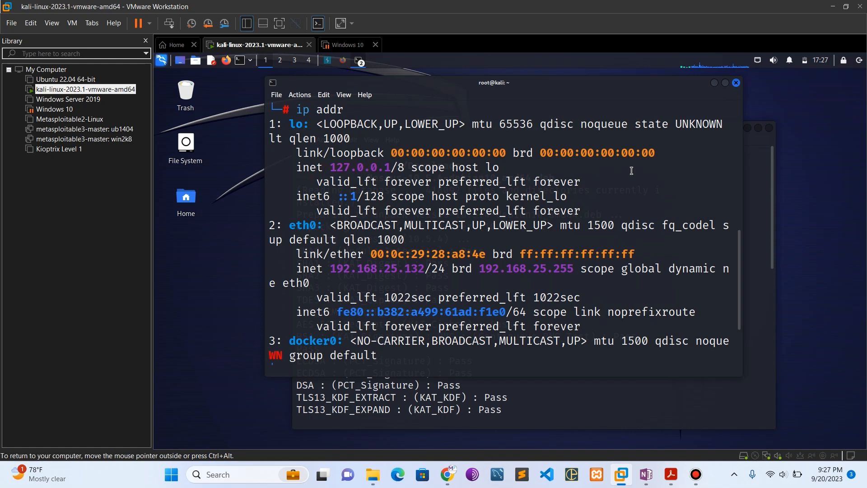
pyautogui.moveTo(729, 114)
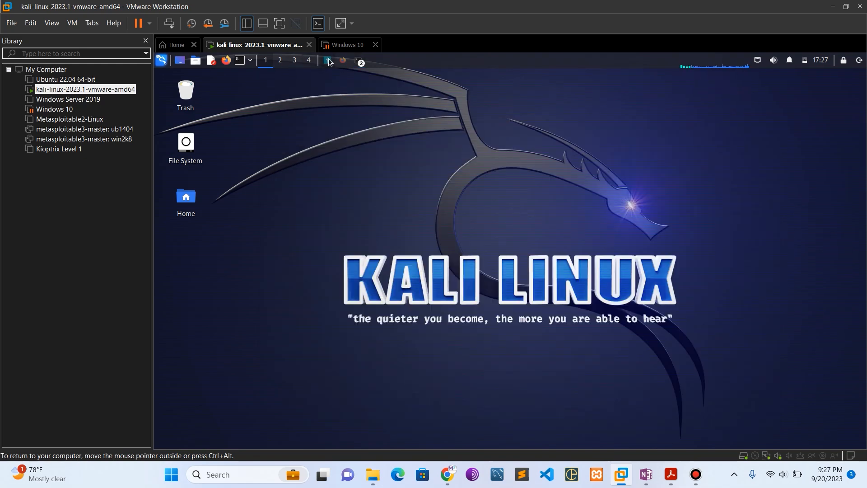
# Step: Bring up the Burp Suite project Dashboard from the Kali taskbar
pyautogui.click(327, 61)
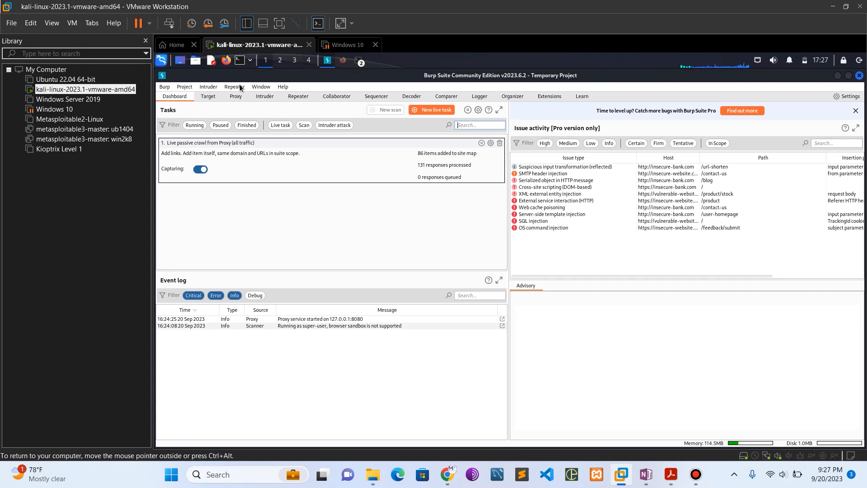
# Step: In Proxy settings, allow Burp's browser to run without a sandbox and return to Intercept
pyautogui.click(235, 97)
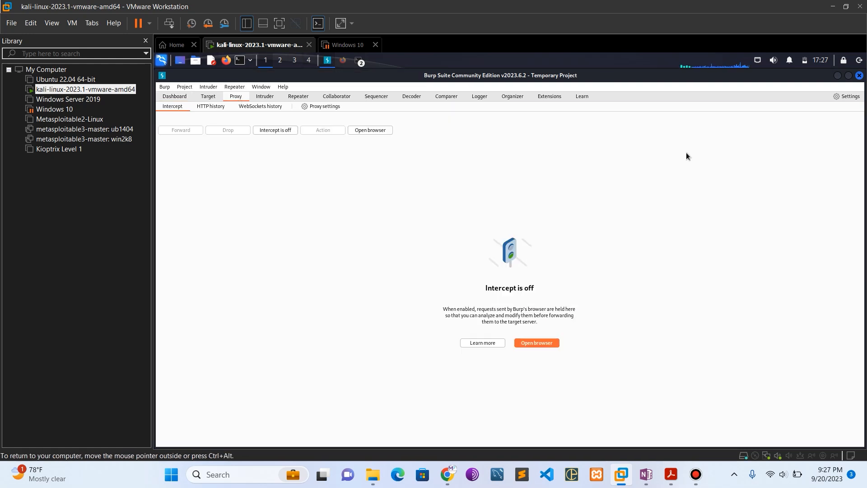
pyautogui.click(846, 96)
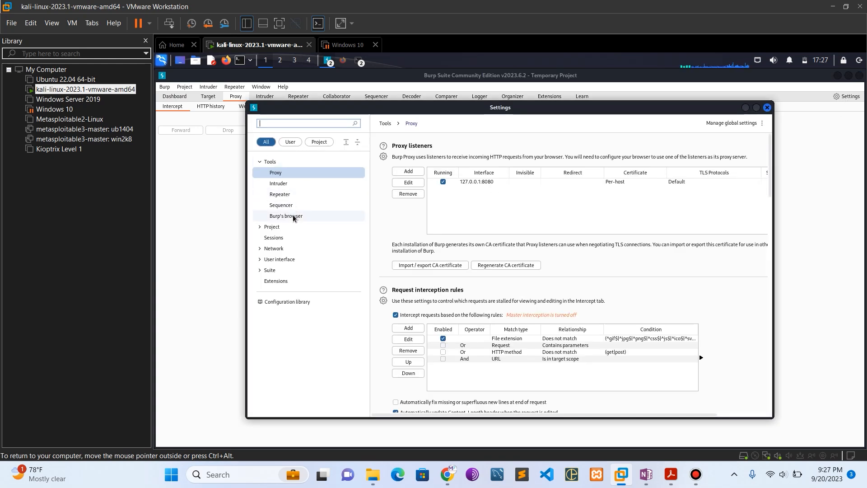
pyautogui.click(287, 216)
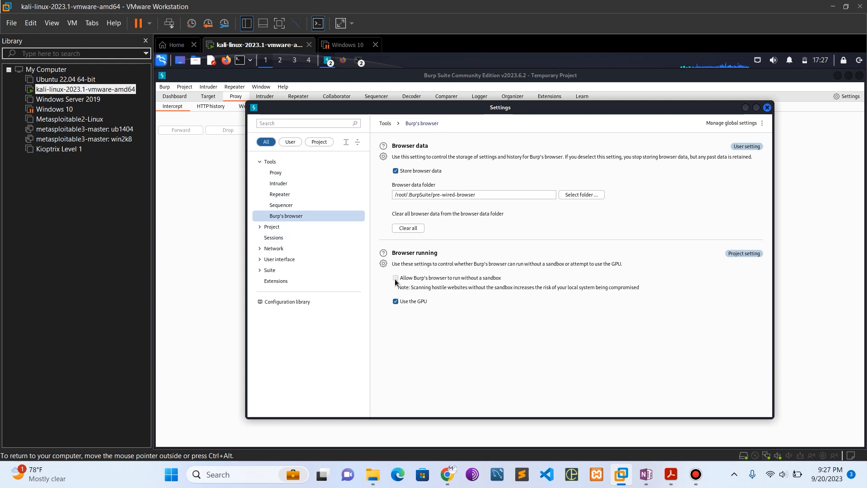
pyautogui.click(396, 278)
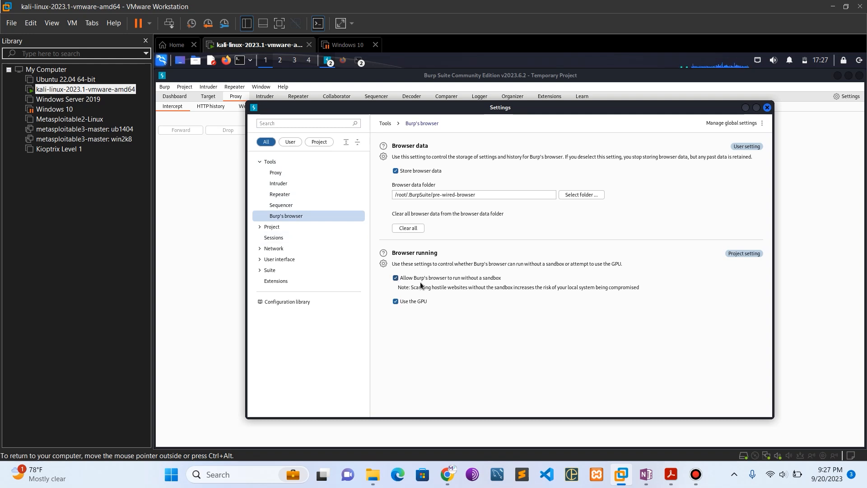
pyautogui.click(767, 107)
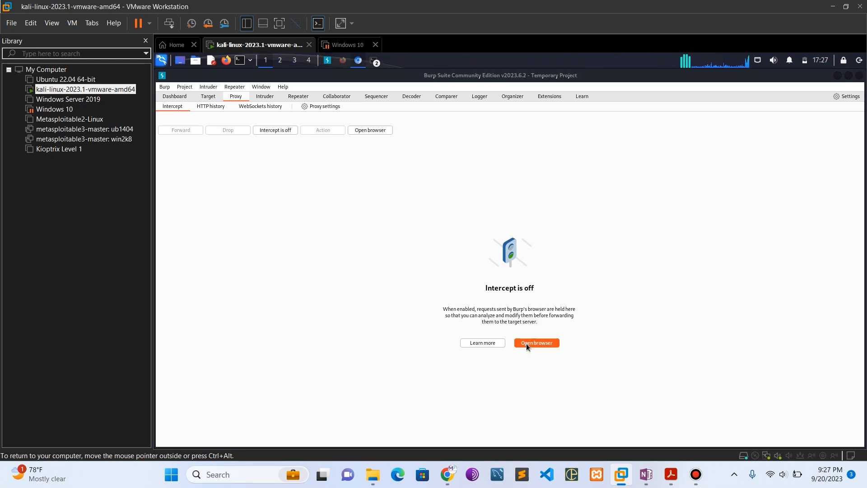
# Step: Load zero.webappsecurity.com in Burp's browser and go to its Signin page
pyautogui.click(535, 344)
pyautogui.write('http')
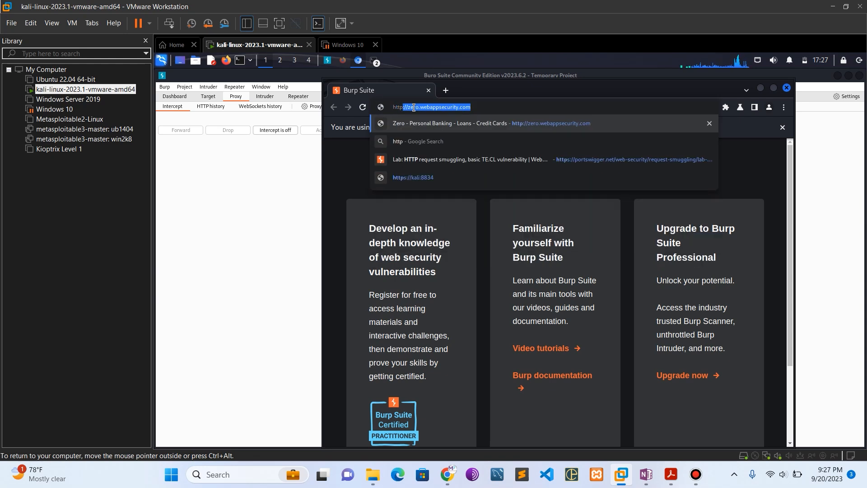
pyautogui.write('zero.webappsecurity.com')
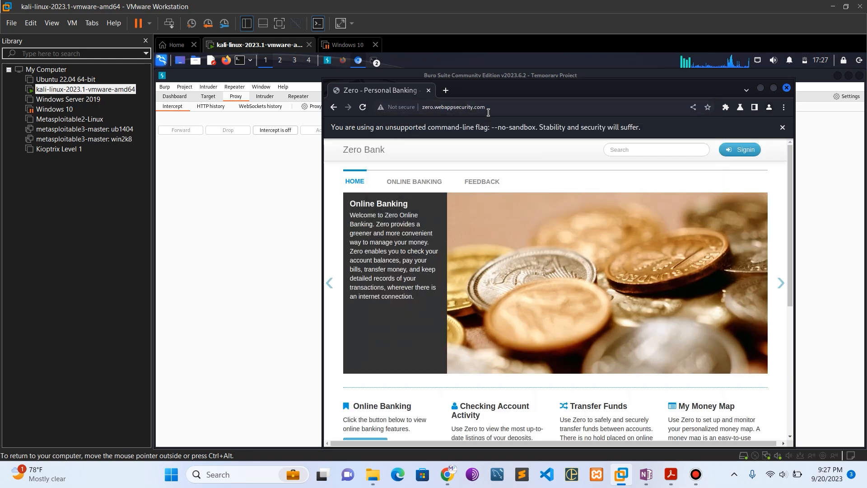
pyautogui.moveTo(740, 149)
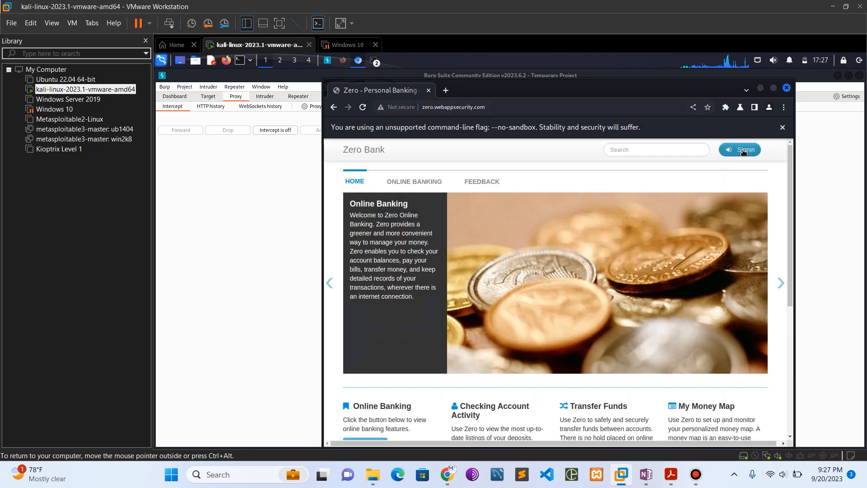
pyautogui.click(740, 149)
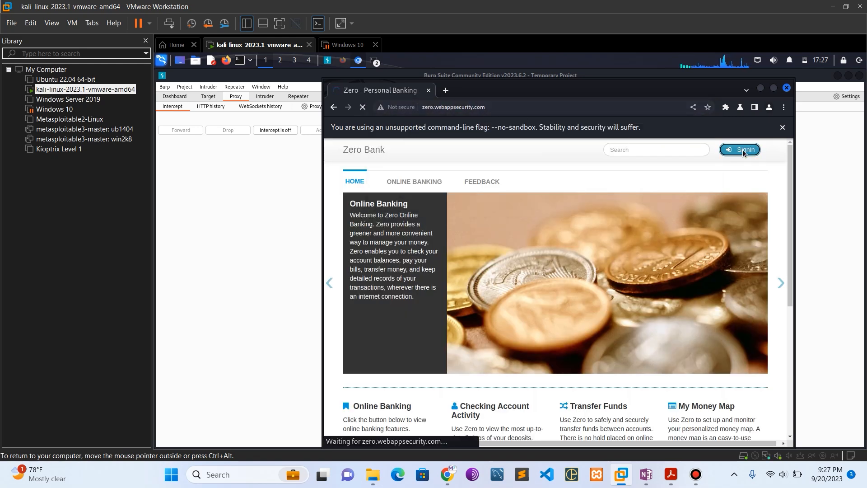
pyautogui.click(740, 150)
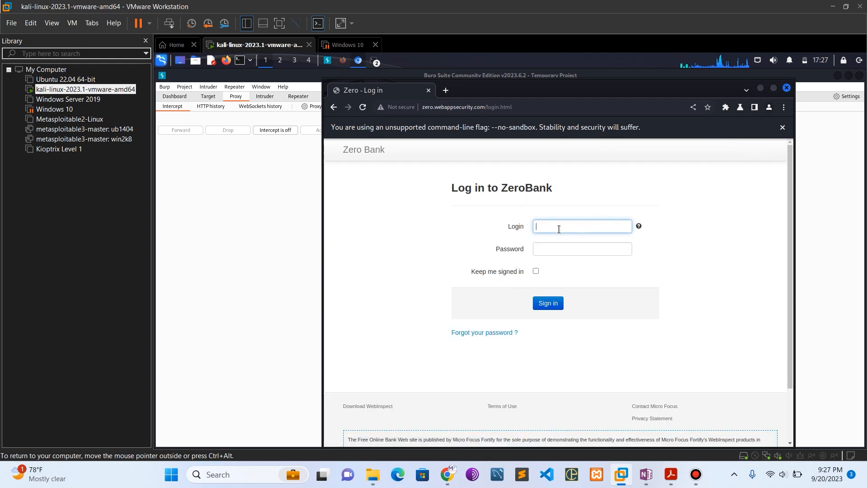
# Step: Sign in to Zero Bank with username and password, reaching the Account Summary
pyautogui.write('username')
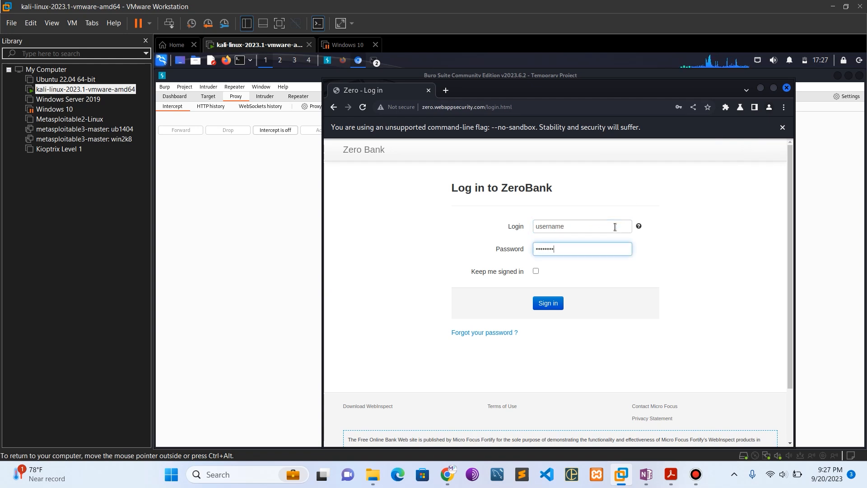
pyautogui.click(547, 303)
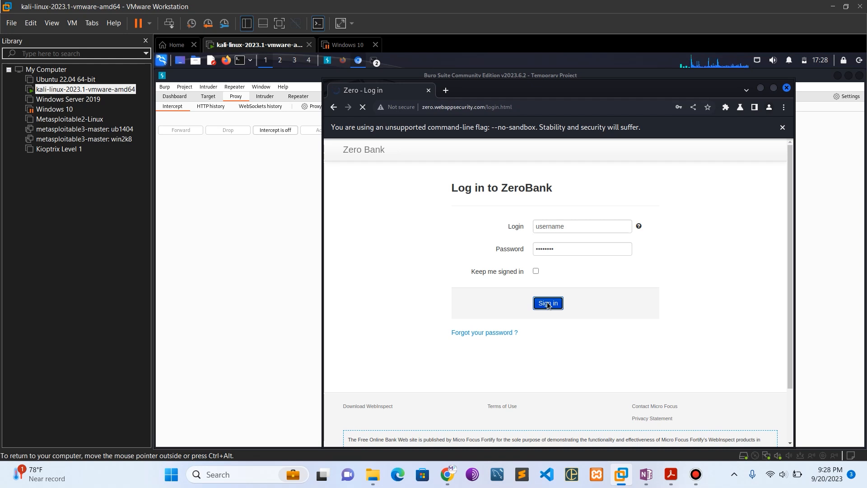
pyautogui.click(548, 303)
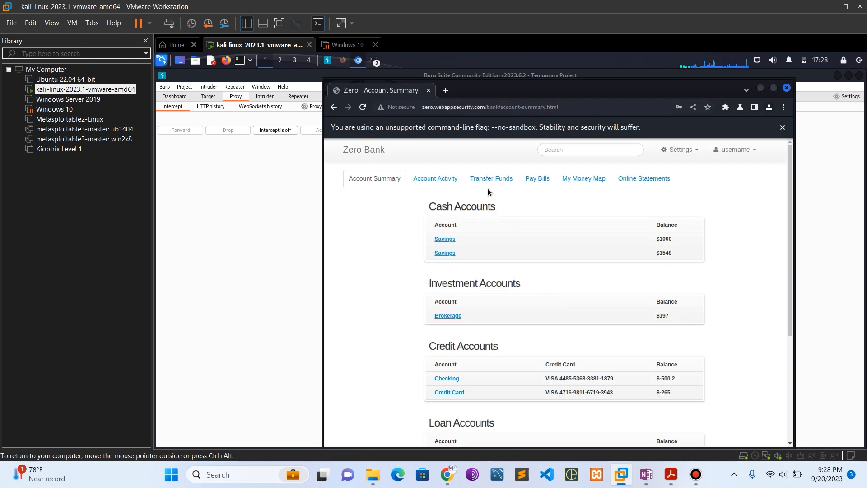
# Step: Start a transfer from Savings to Brokerage on the Transfer Funds page
pyautogui.click(490, 178)
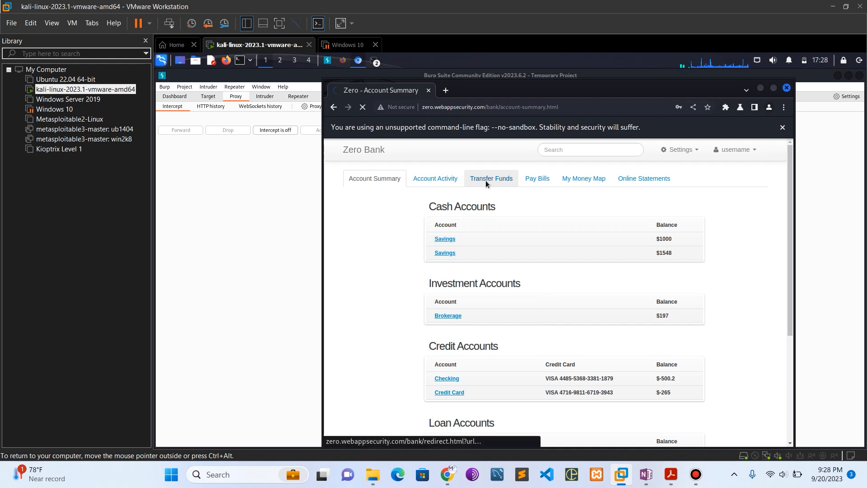
pyautogui.click(491, 178)
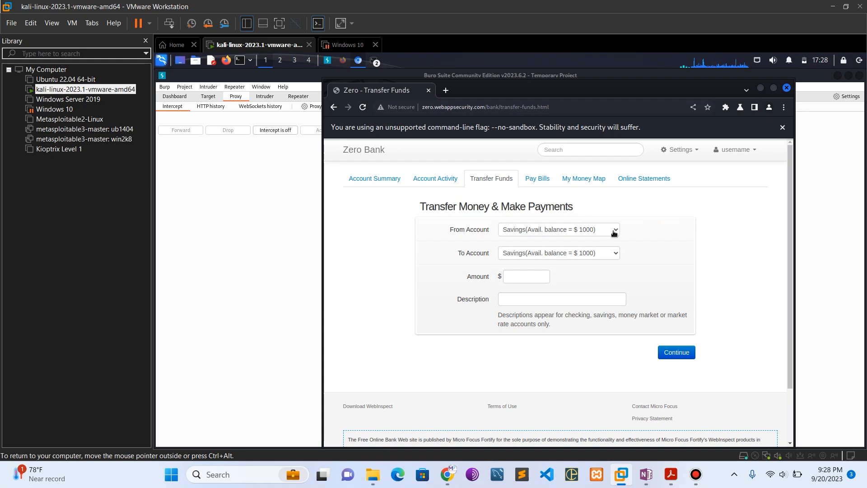
pyautogui.moveTo(607, 262)
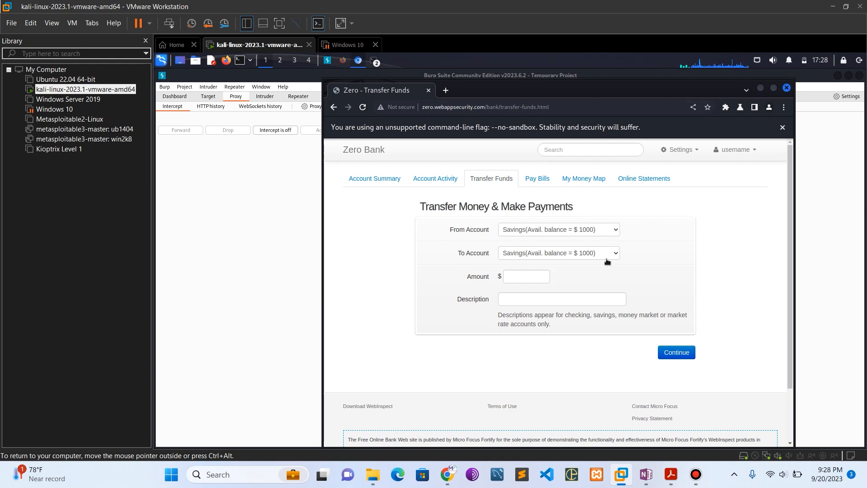
pyautogui.moveTo(608, 260)
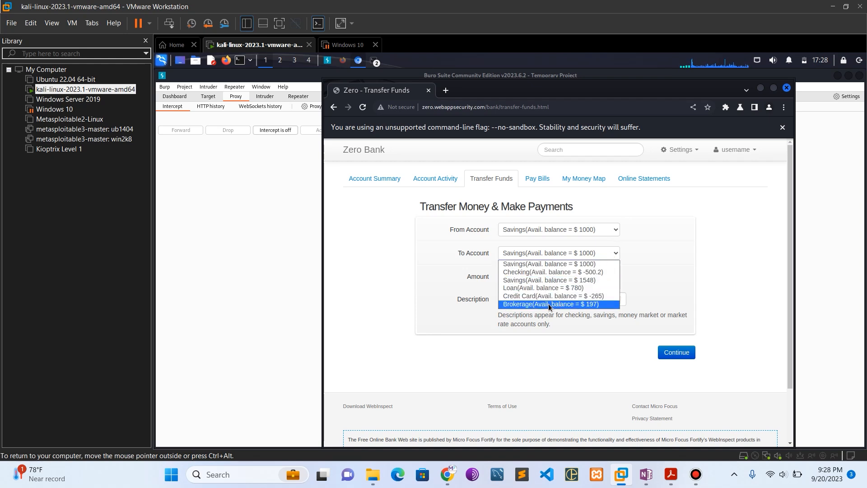
pyautogui.click(549, 304)
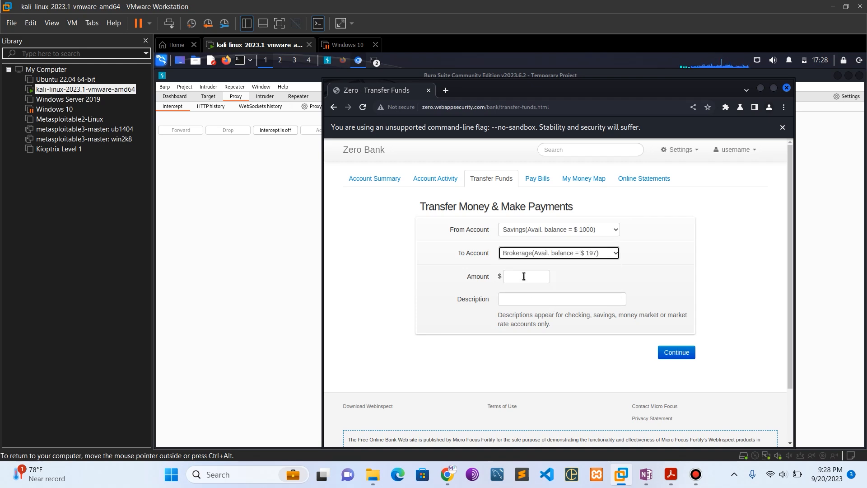
# Step: Enter amount 20 and description 'A small donation', then continue to verification
pyautogui.write('20')
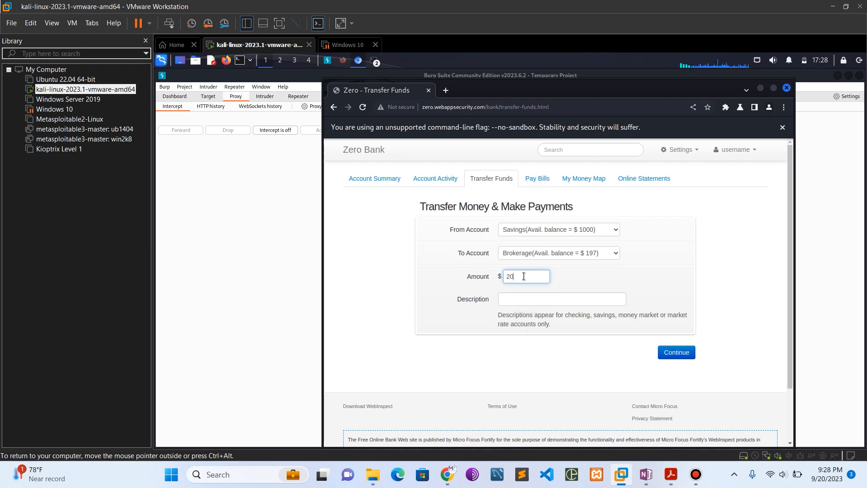
pyautogui.click(561, 299)
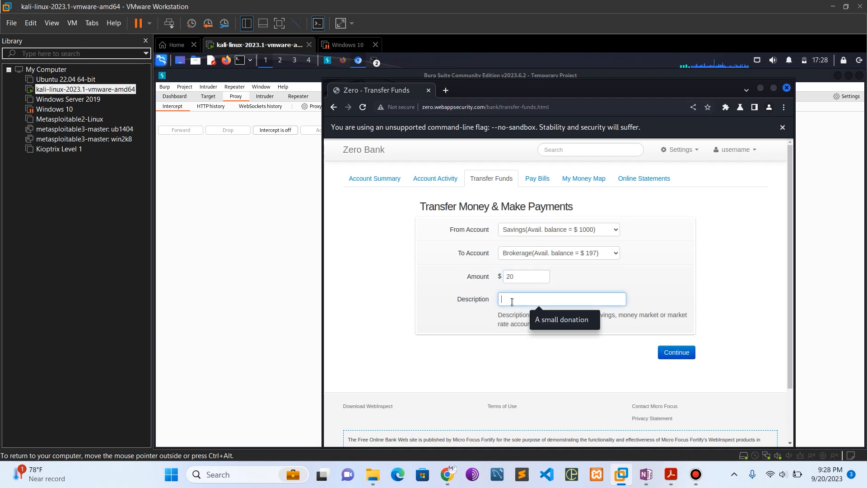
pyautogui.write('A small donation')
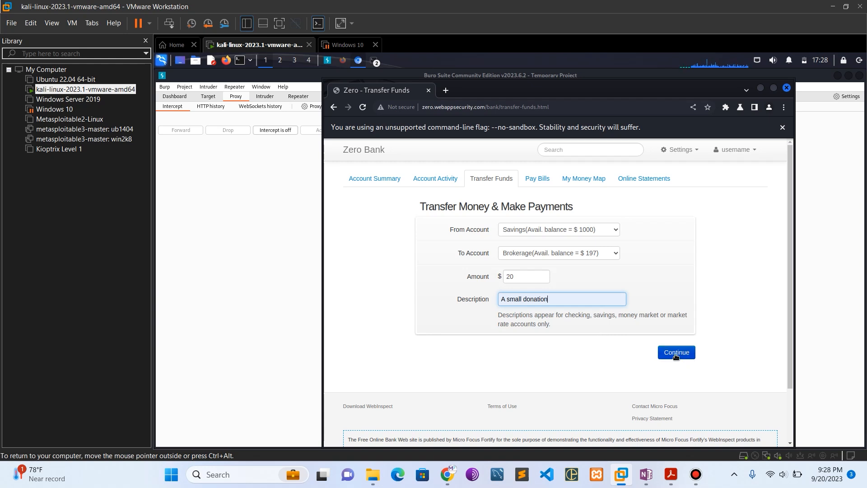
pyautogui.click(676, 352)
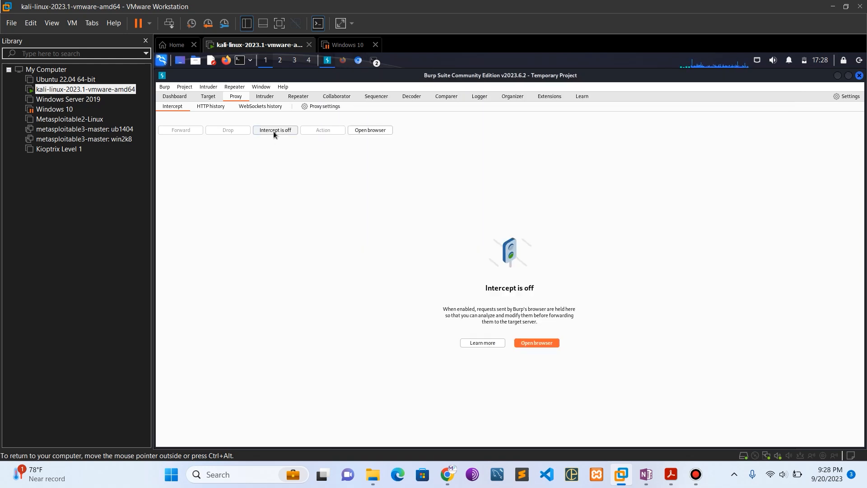
# Step: Enable interception and submit the verified transfer so Burp captures the amount=20 POST
pyautogui.click(275, 130)
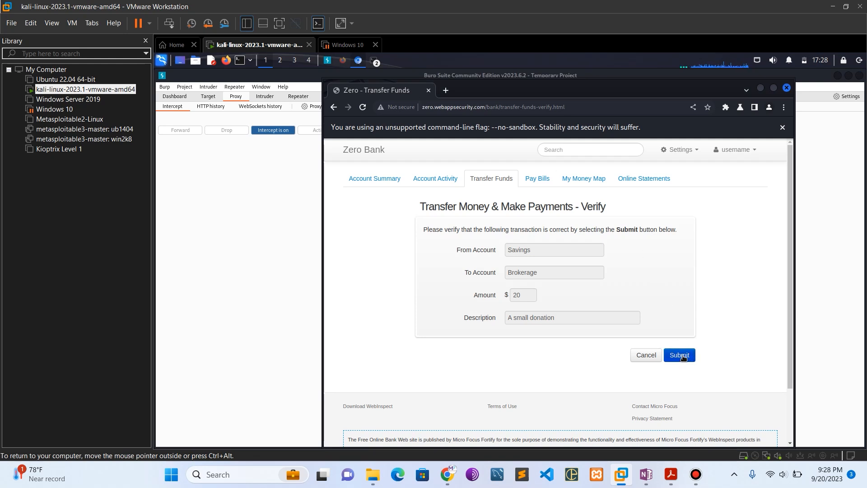
pyautogui.click(679, 355)
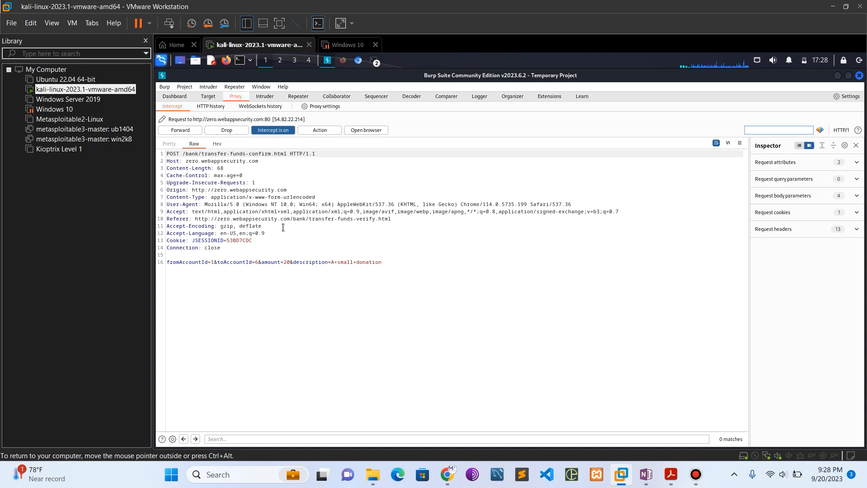
pyautogui.moveTo(297, 258)
pyautogui.write('0')
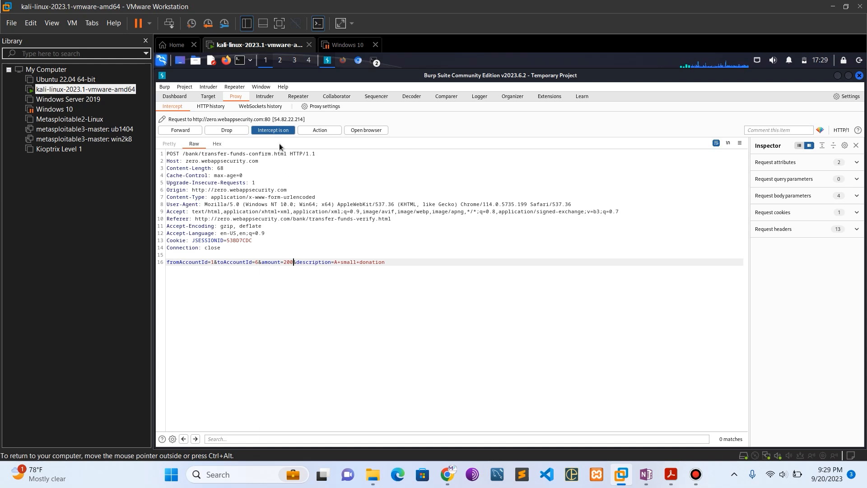
pyautogui.moveTo(273, 131)
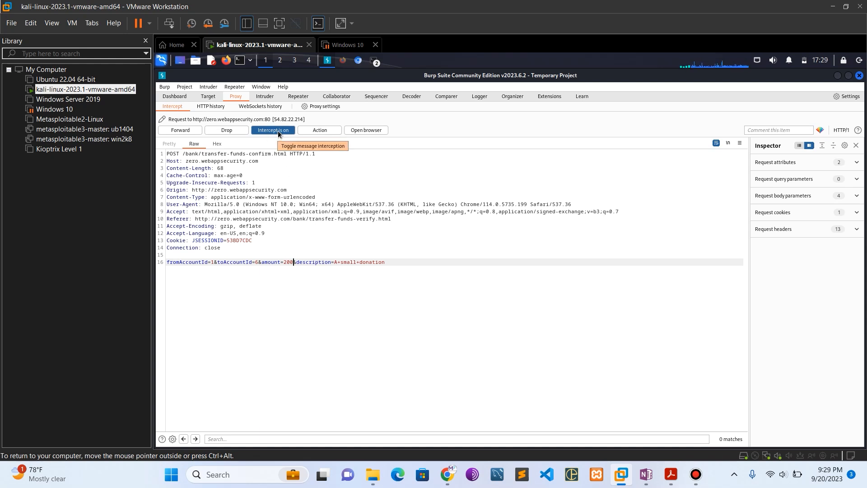
# Step: With amount edited to 200, forward the request by switching interception off
pyautogui.click(273, 130)
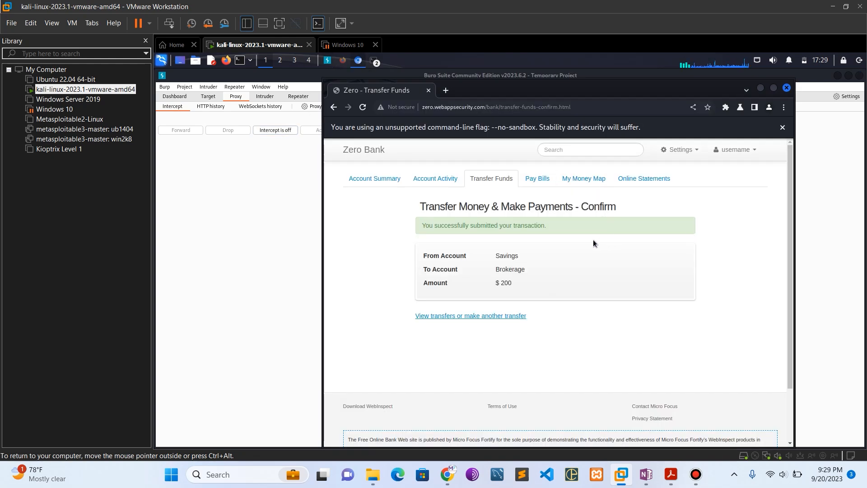
pyautogui.moveTo(570, 247)
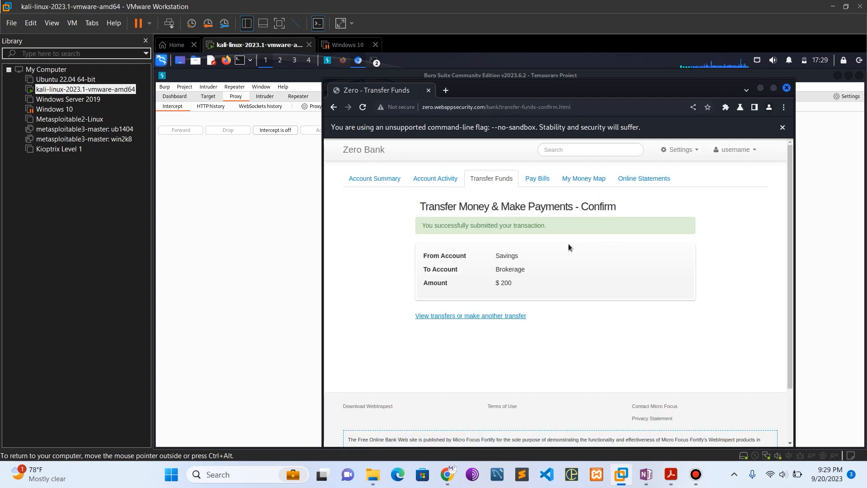
pyautogui.moveTo(526, 263)
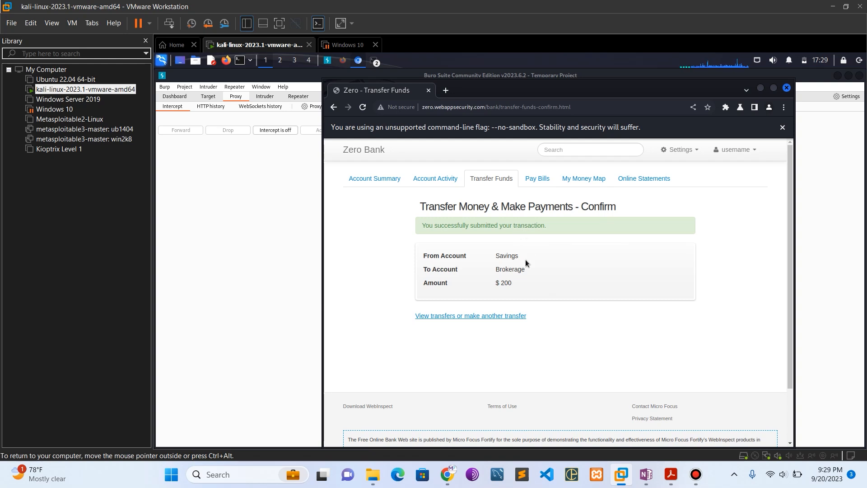